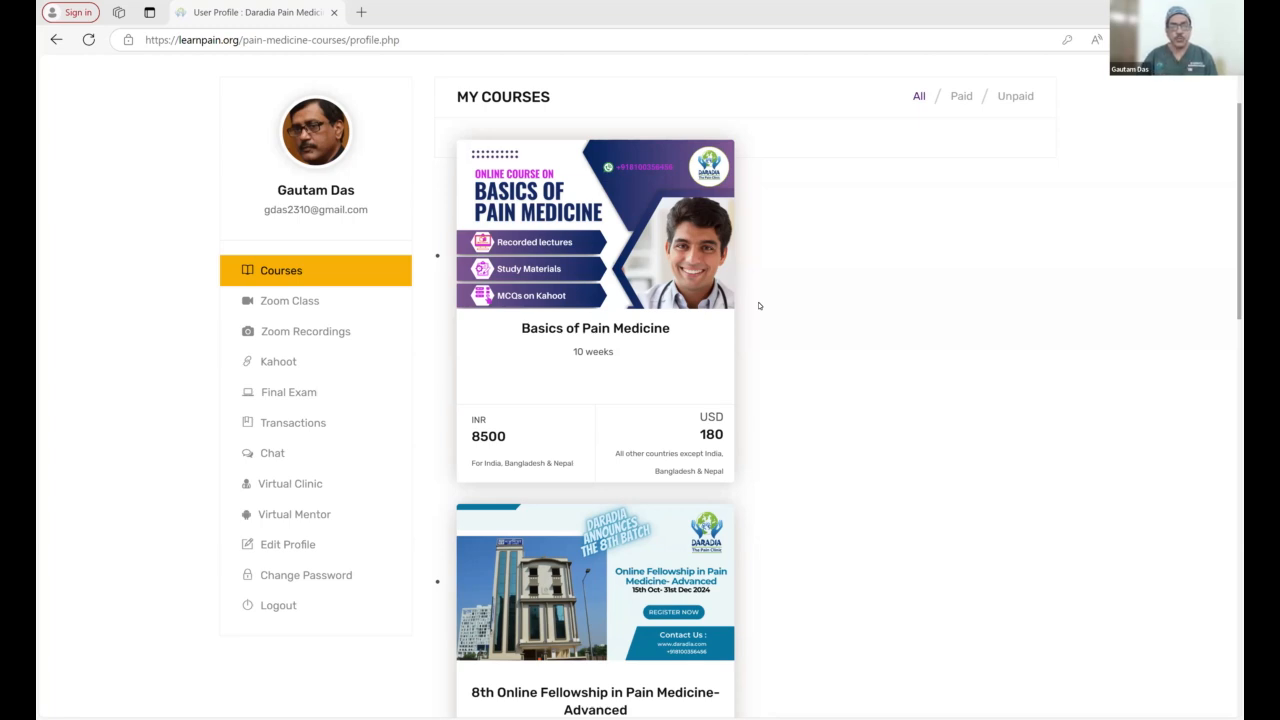
mouse_move(644, 360)
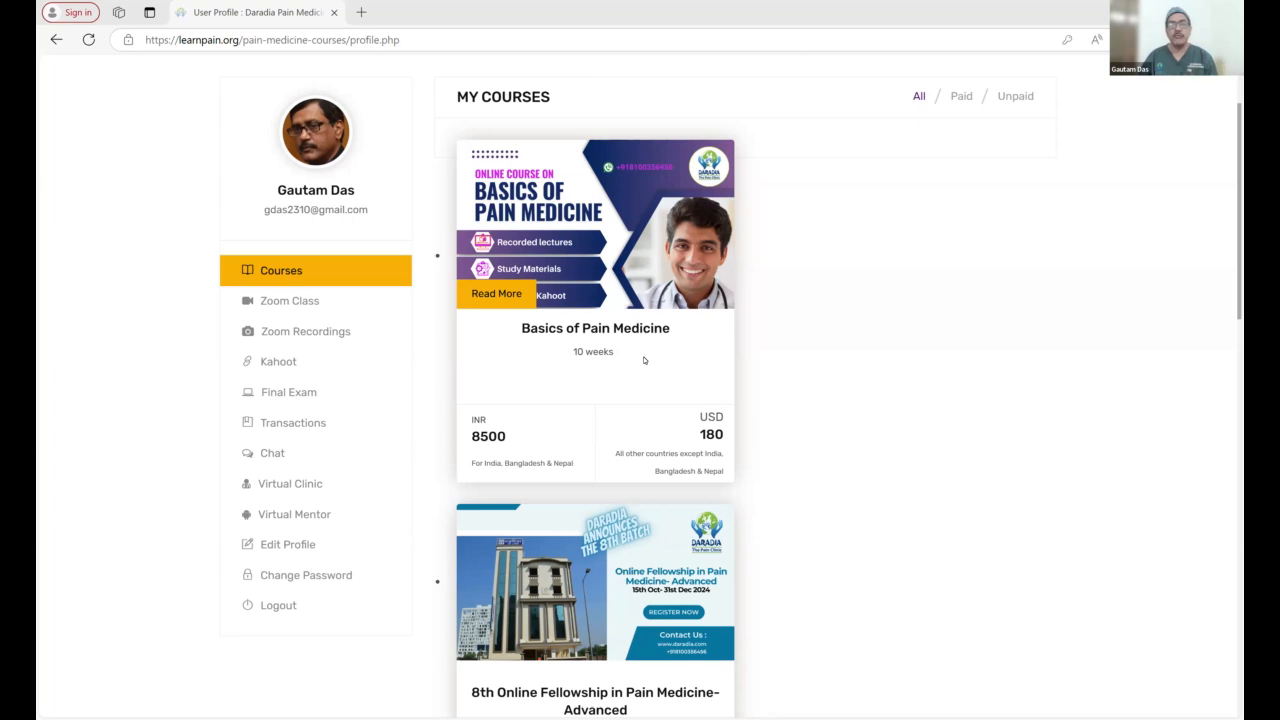
mouse_move(362, 584)
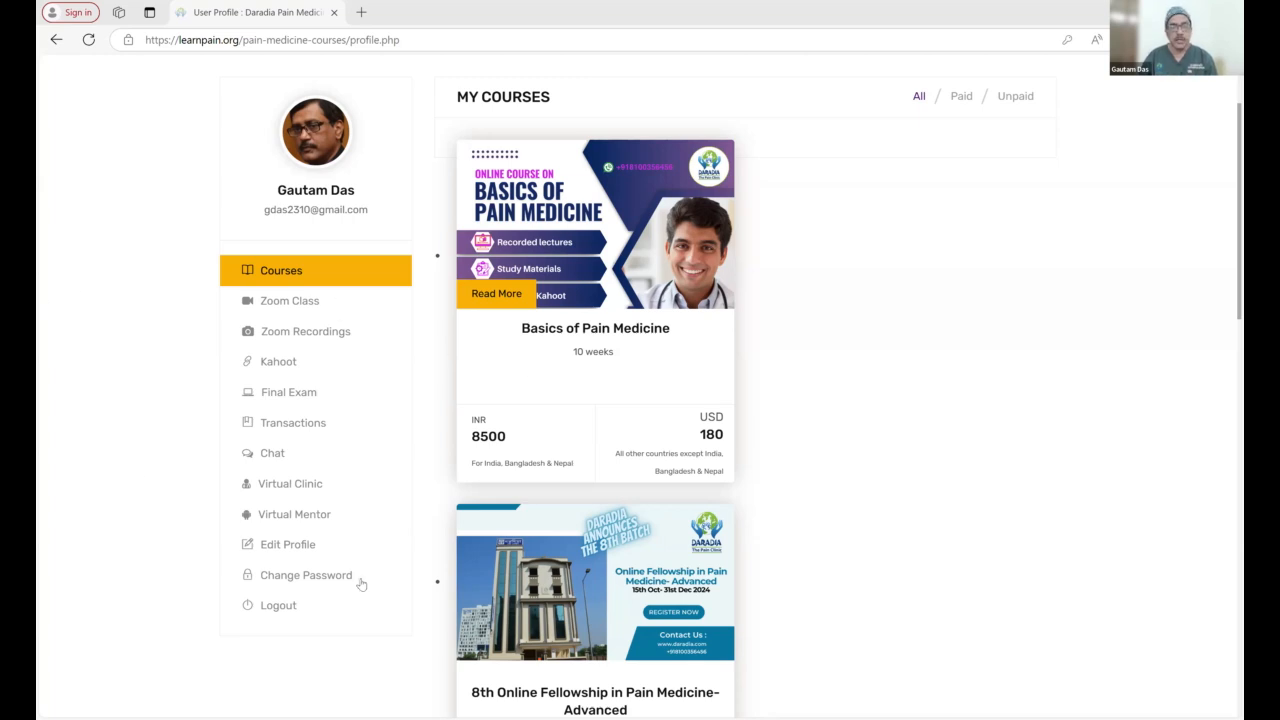
mouse_move(767, 430)
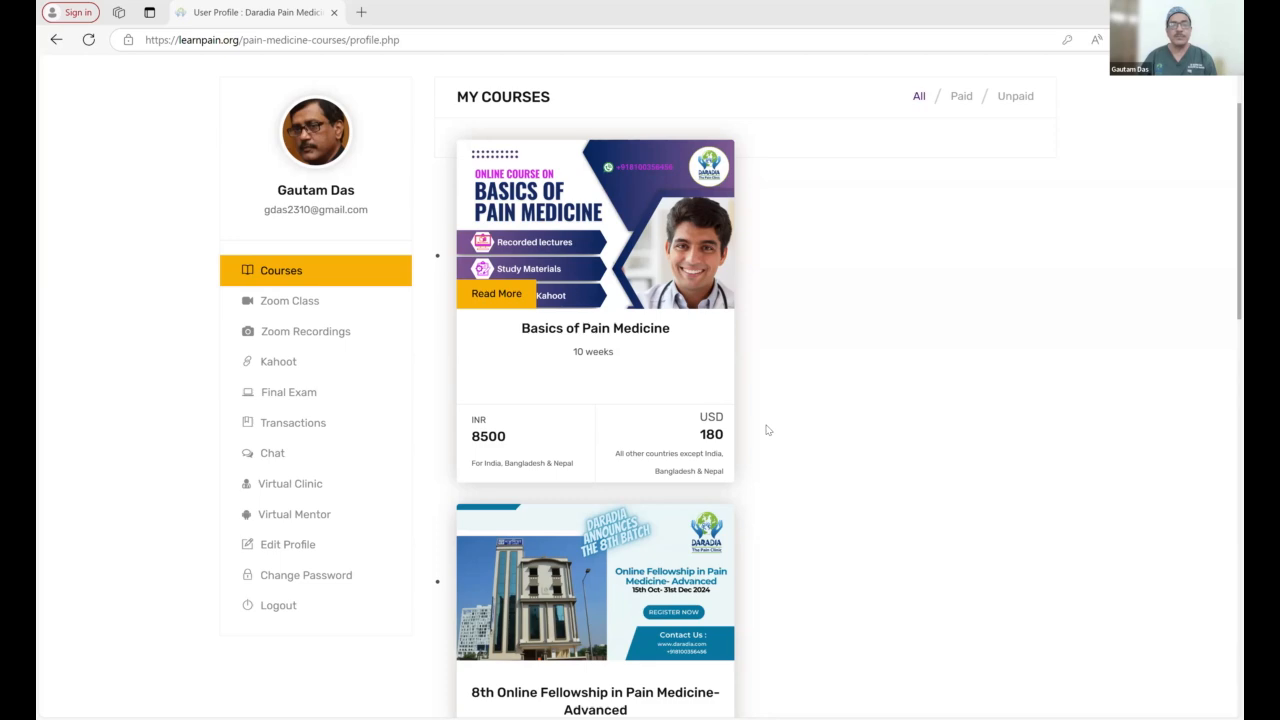
mouse_move(318, 486)
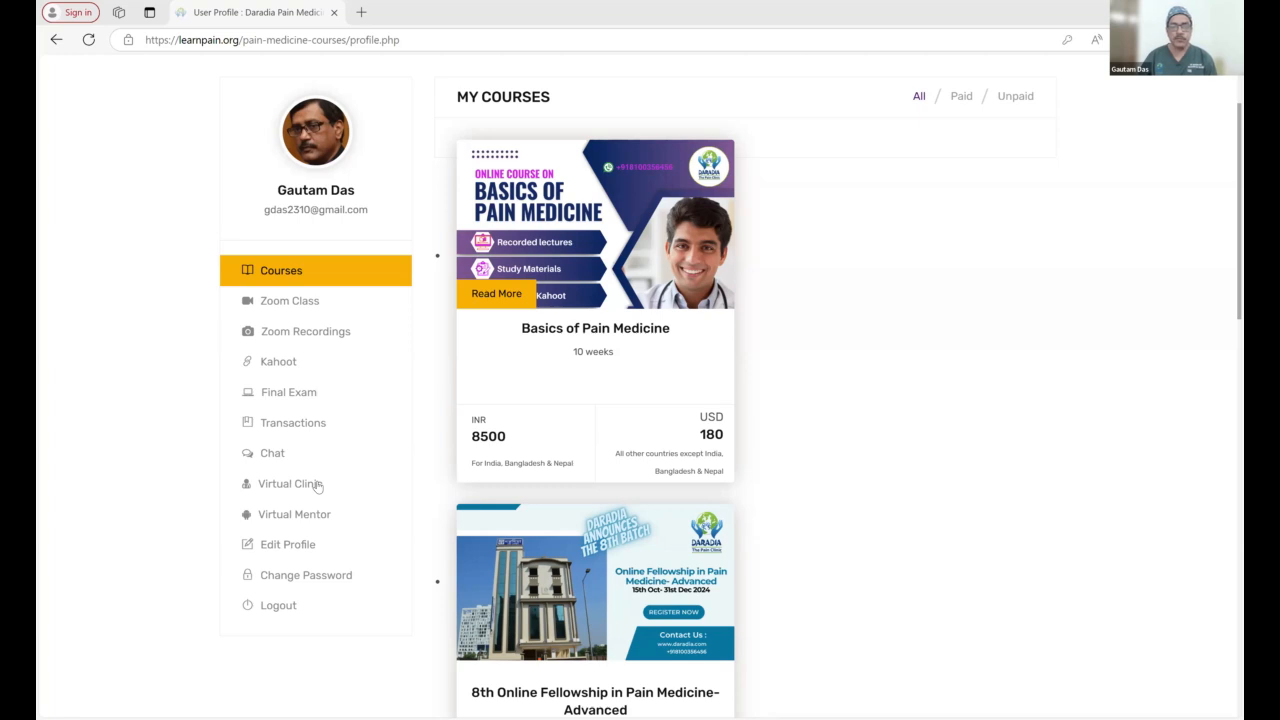
mouse_move(290, 490)
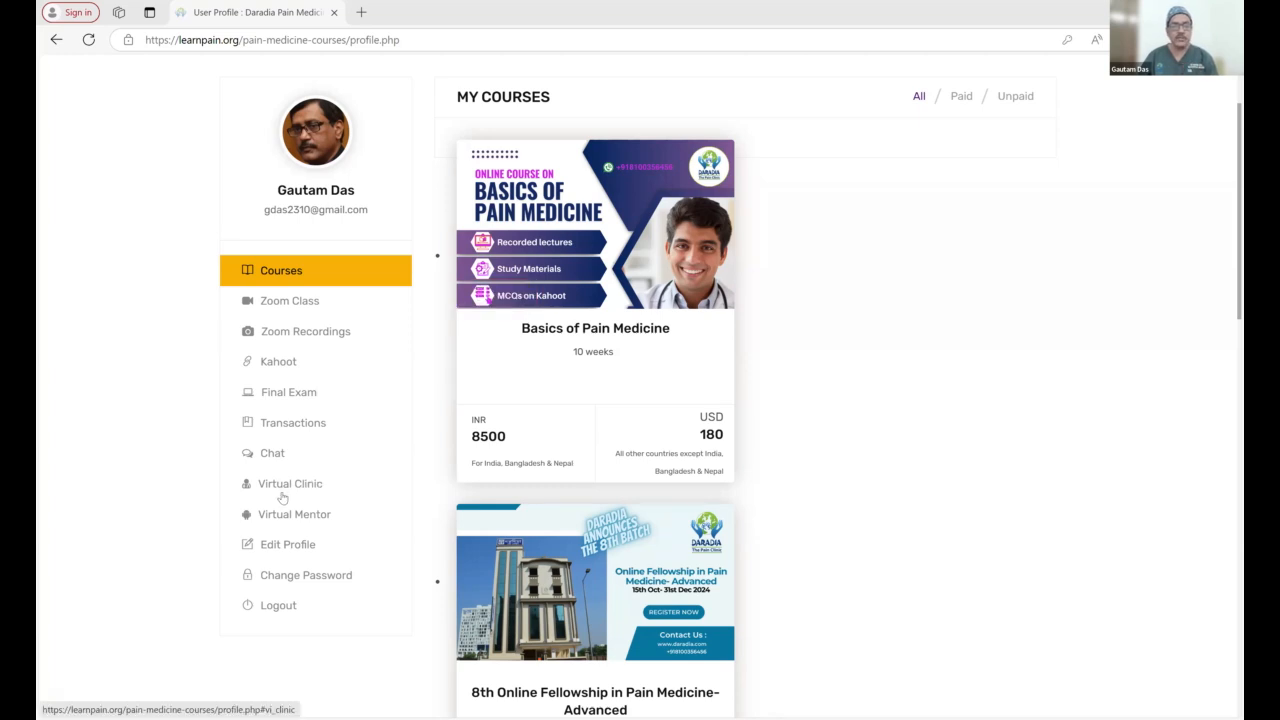
mouse_move(358, 524)
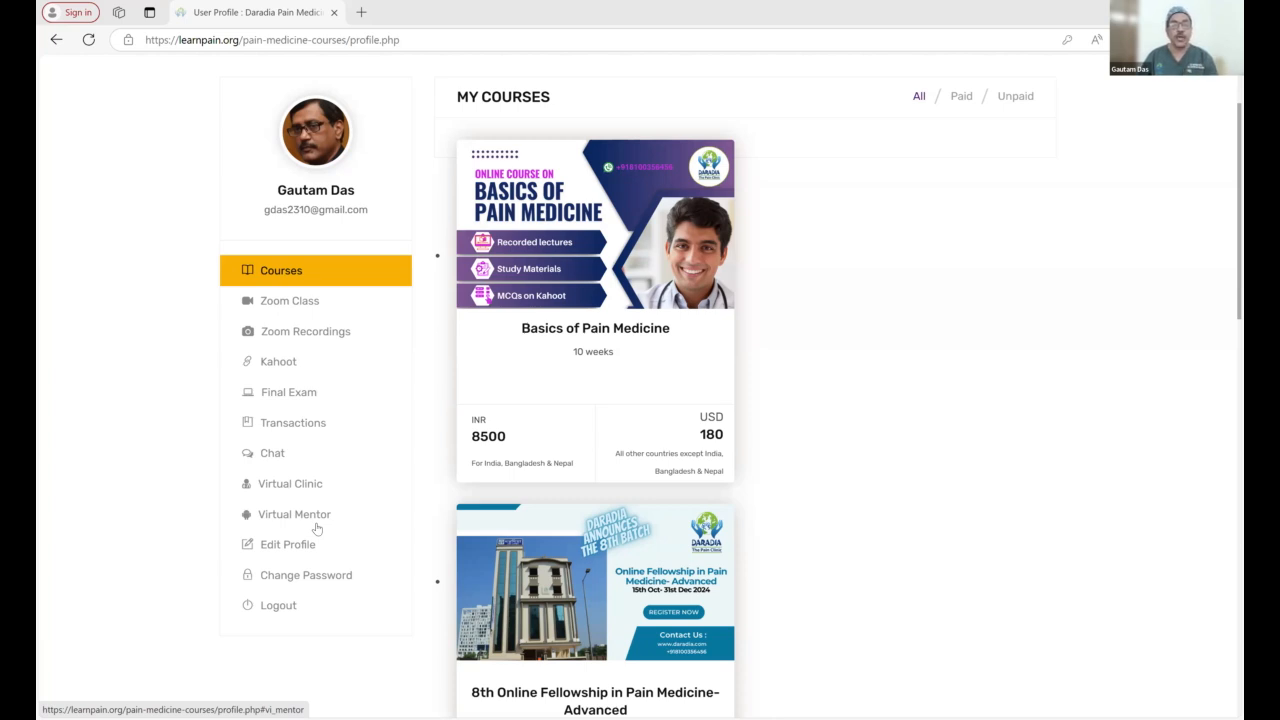
mouse_move(307, 490)
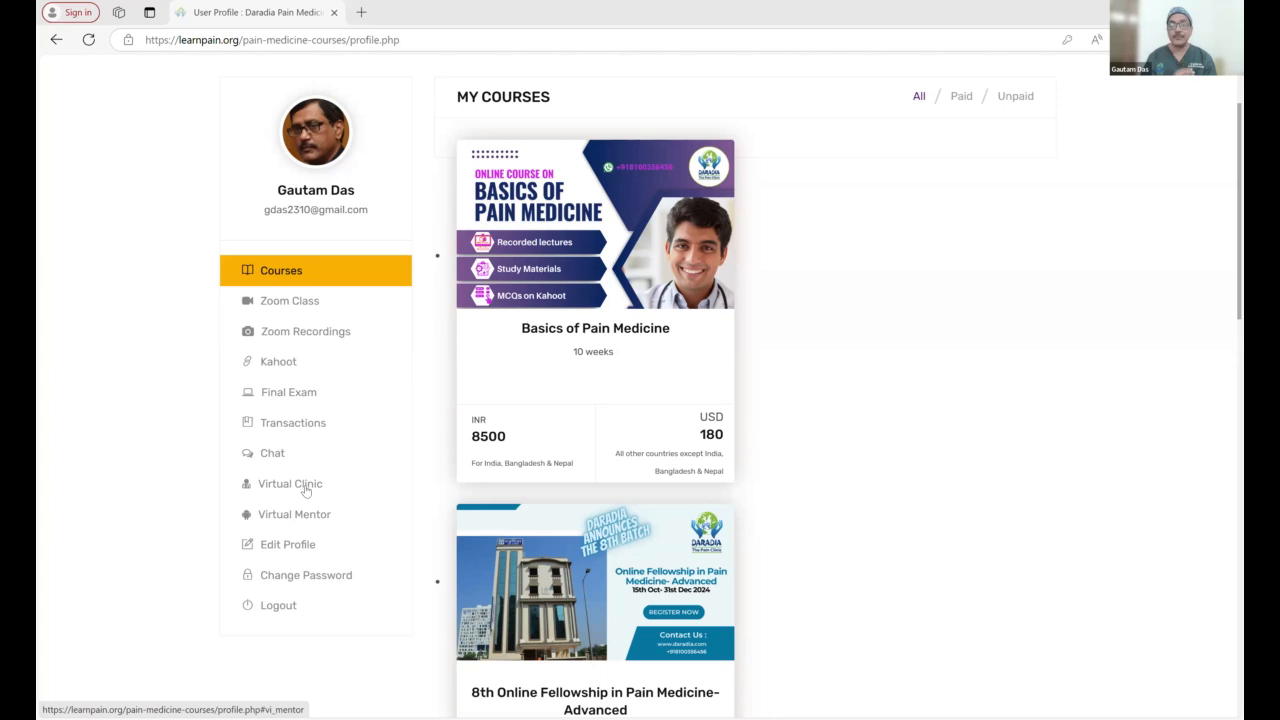
Step: In the Virtual Clinic, ask the patient 'please share your chief complaint of back'
click(290, 483)
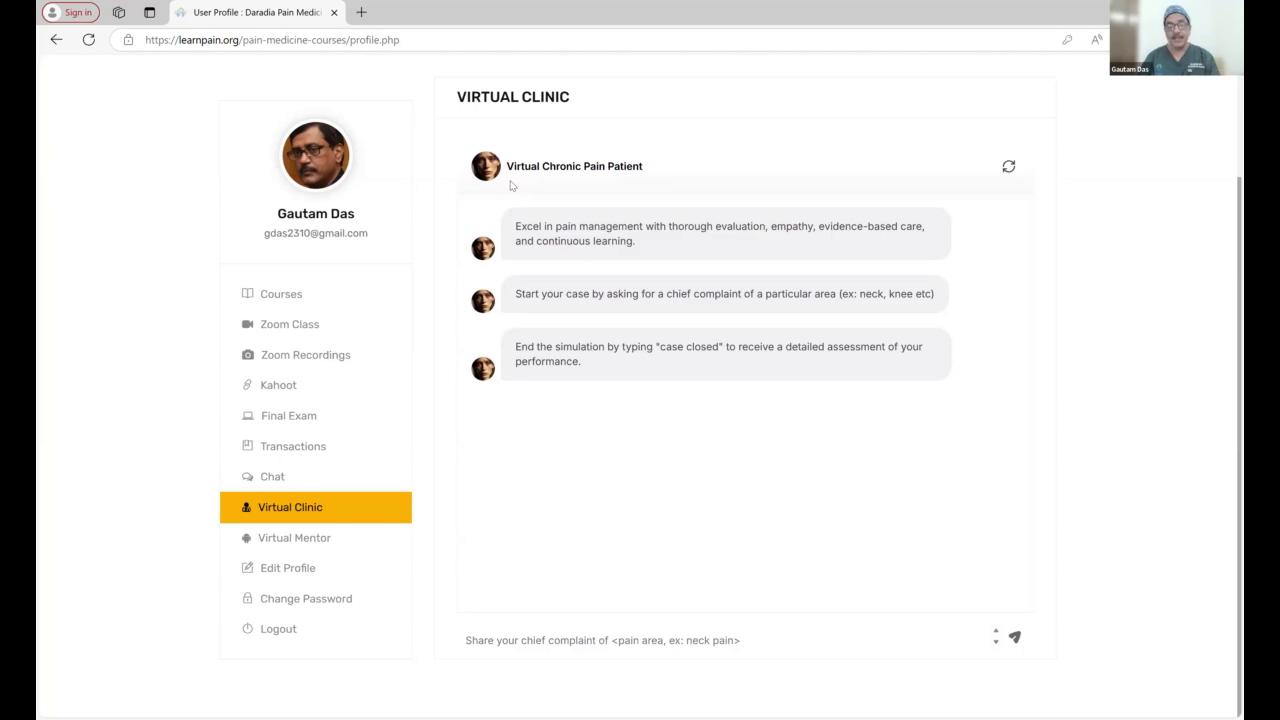
mouse_move(556, 440)
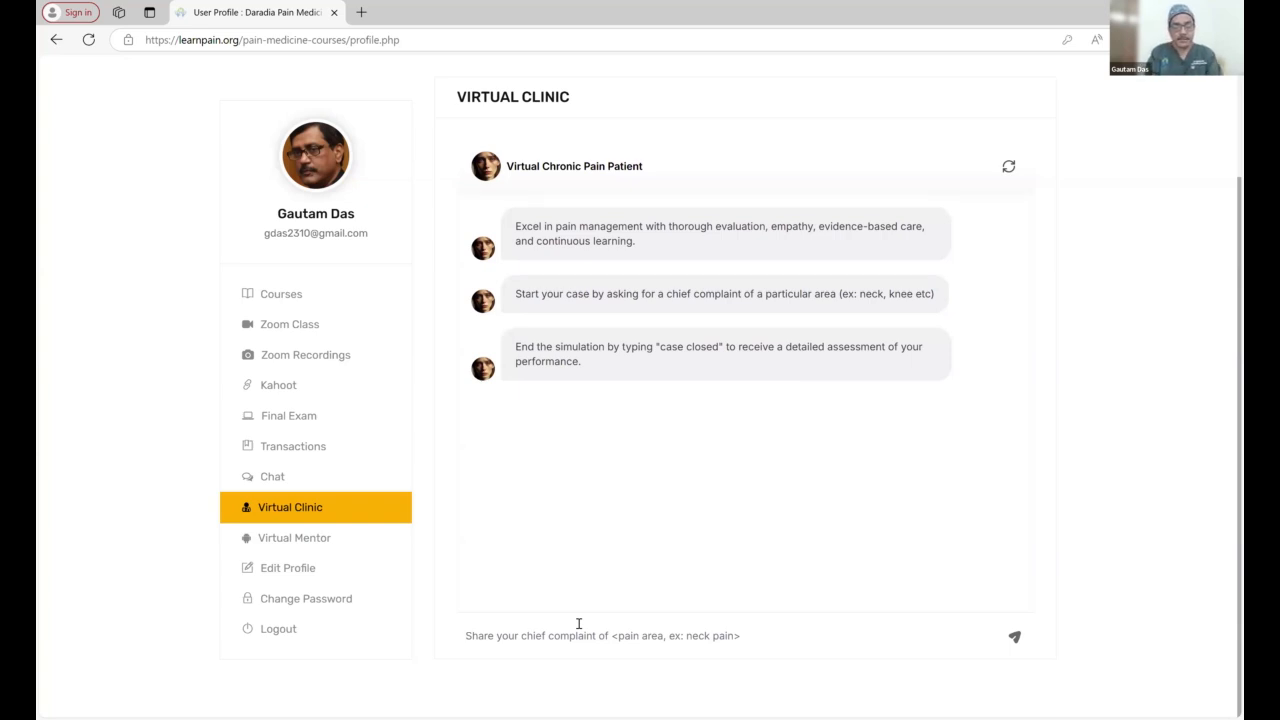
text(please share your chief complaint of back)
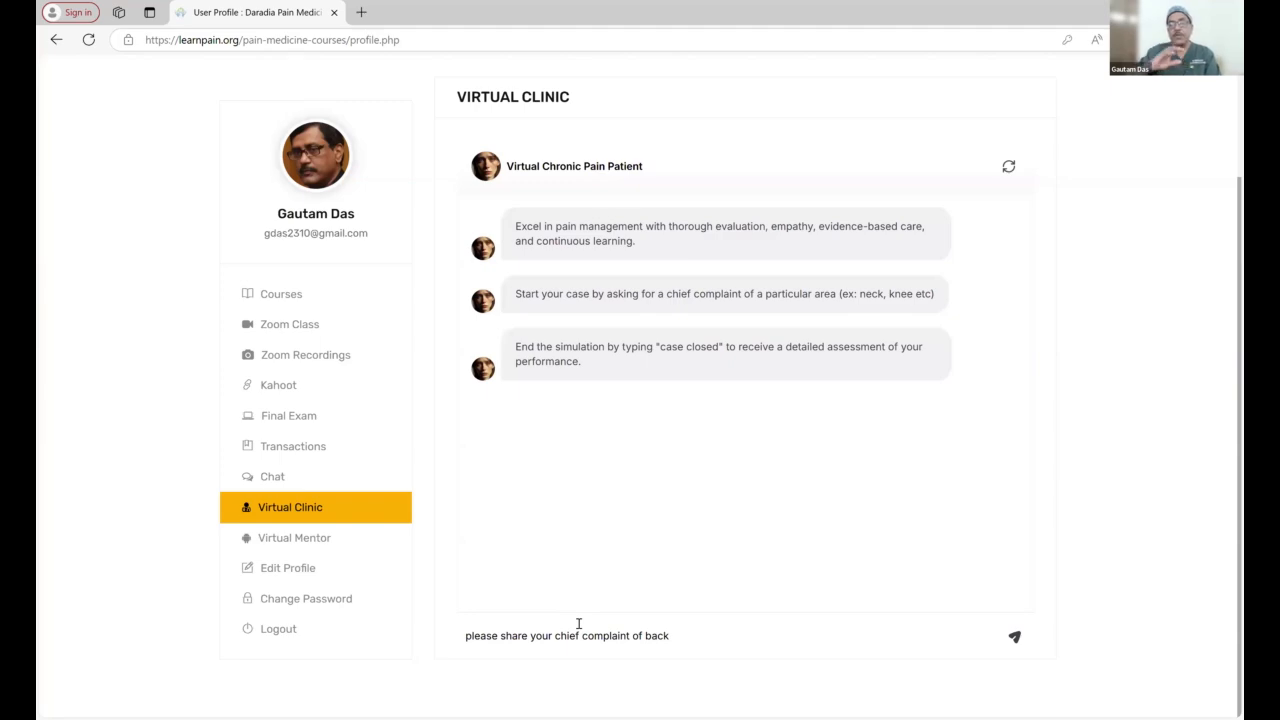
click(1013, 636)
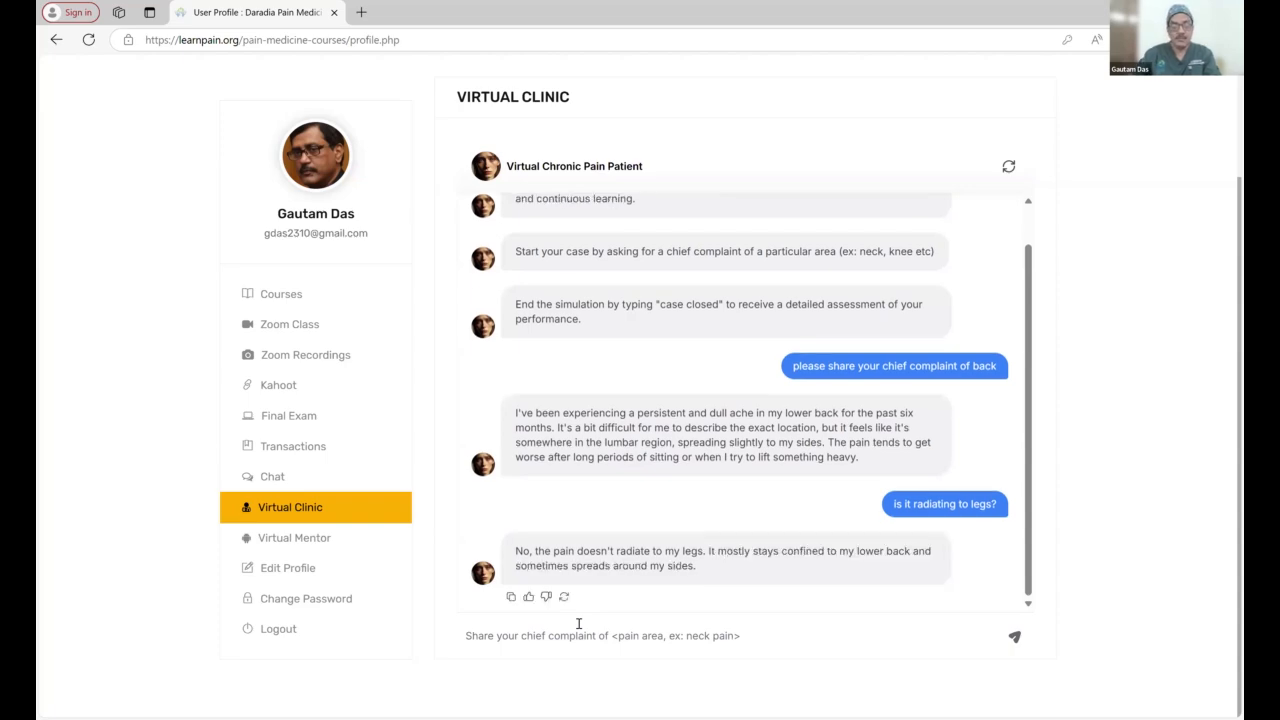
Step: Ask the patient about pain on walking, morning stiffness and the SLR test result
click(1013, 636)
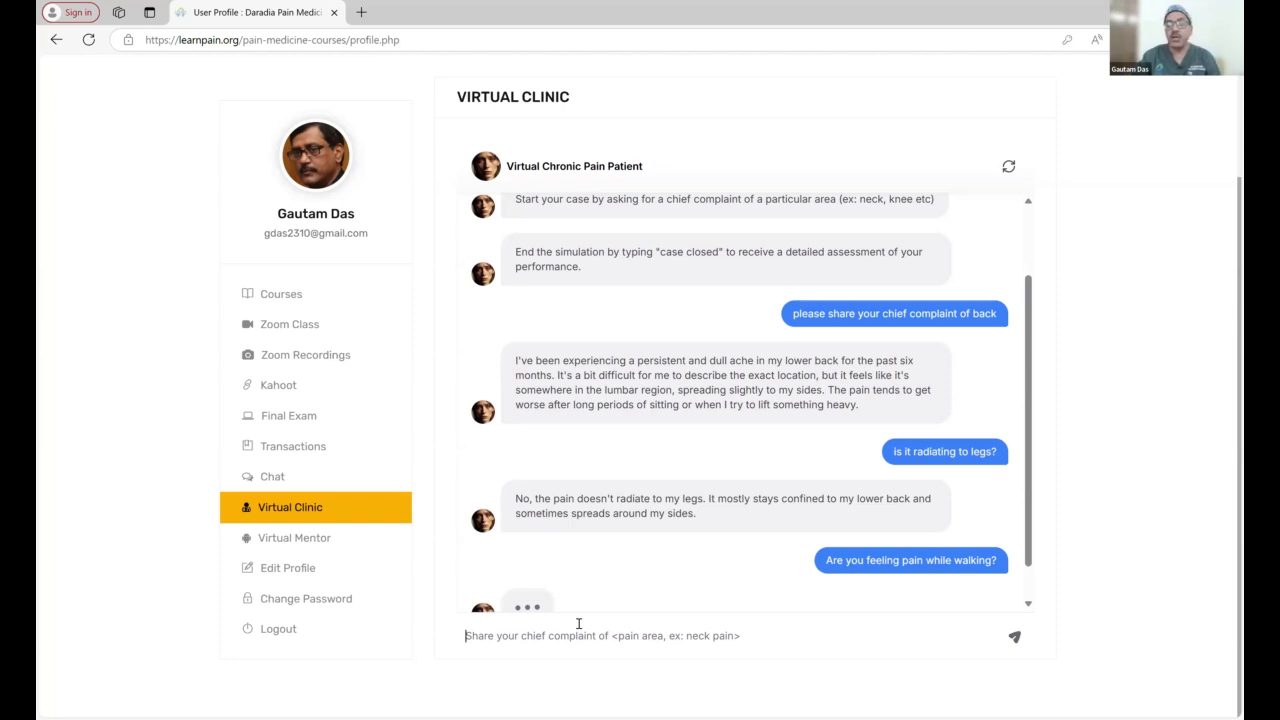
scroll(down, 3)
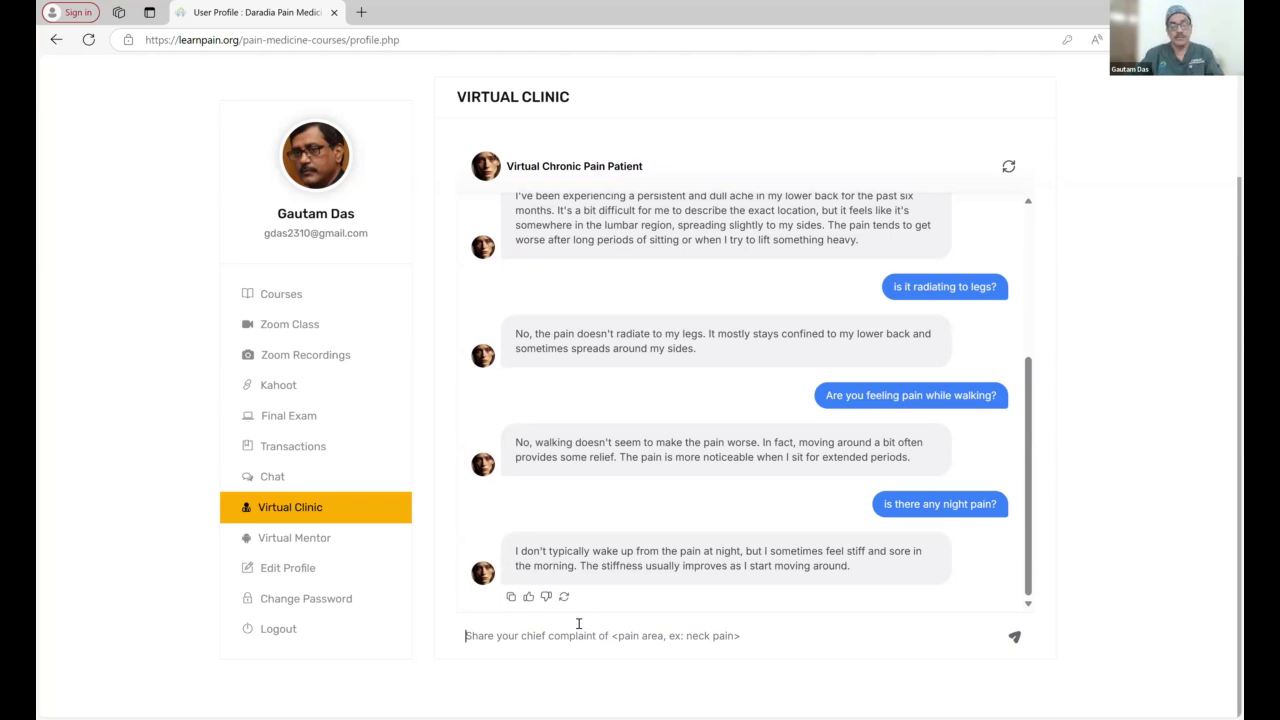
text(Any)
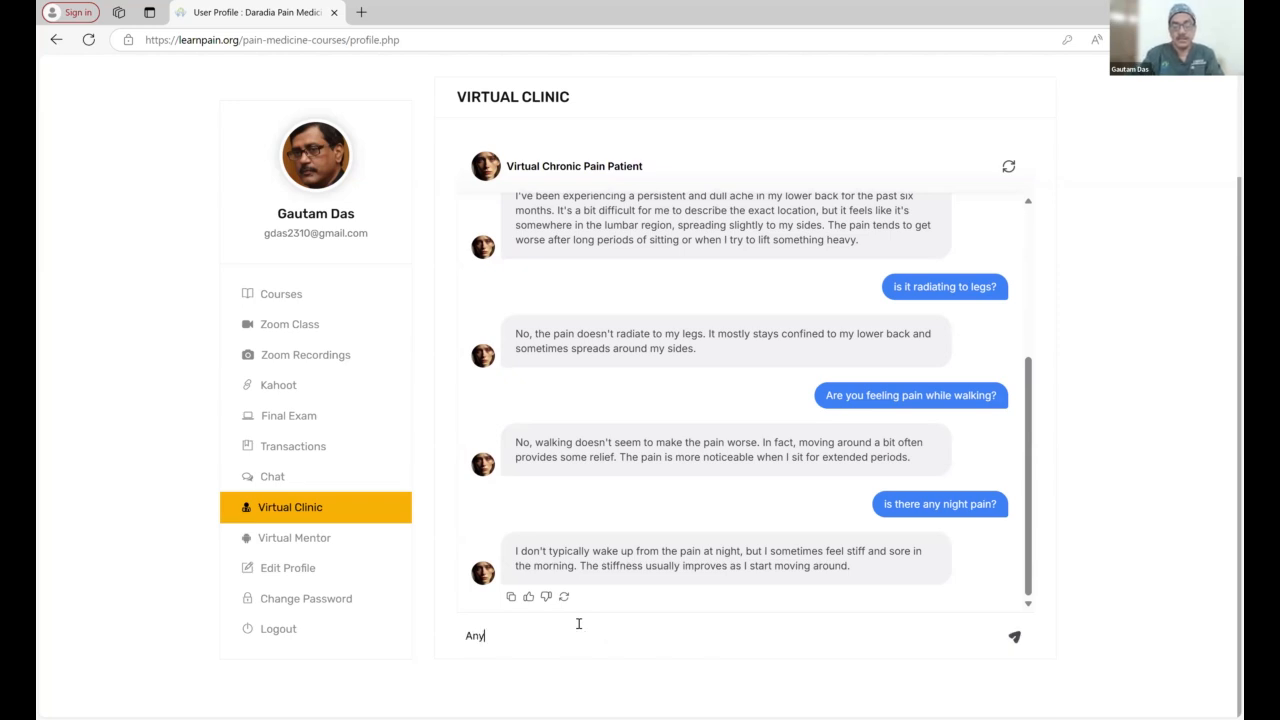
click(1013, 636)
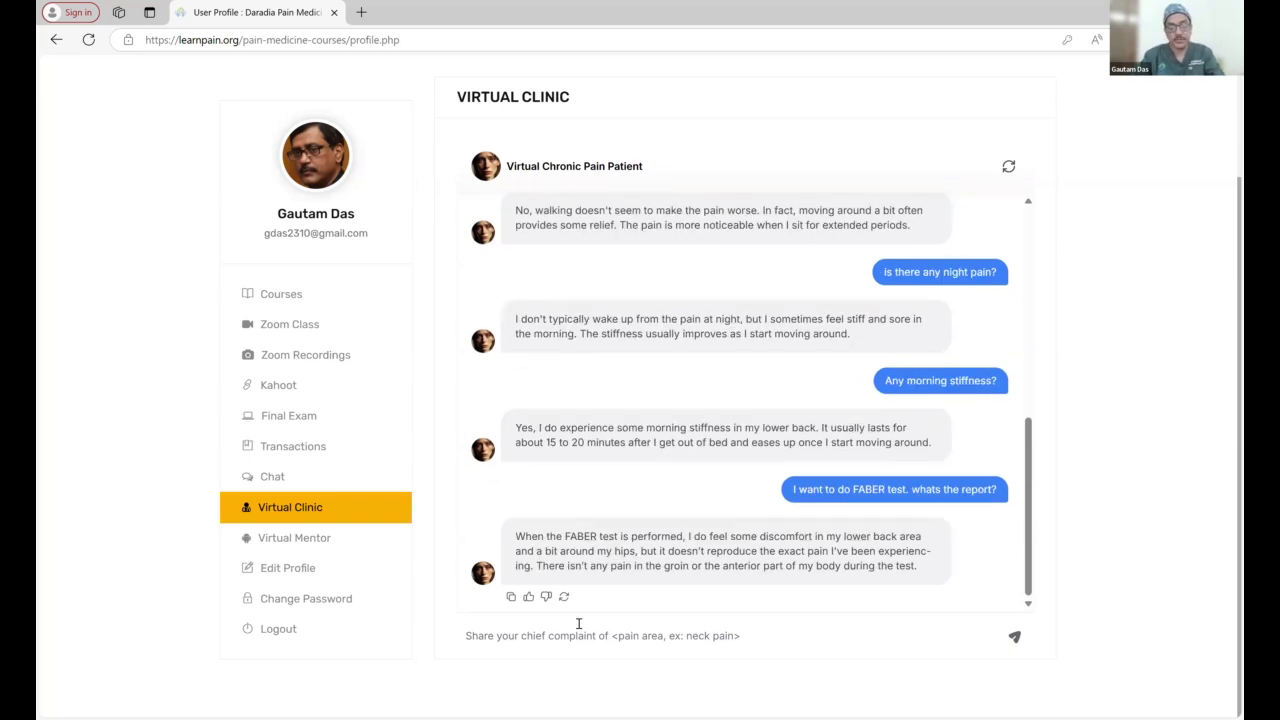
text(SLR)
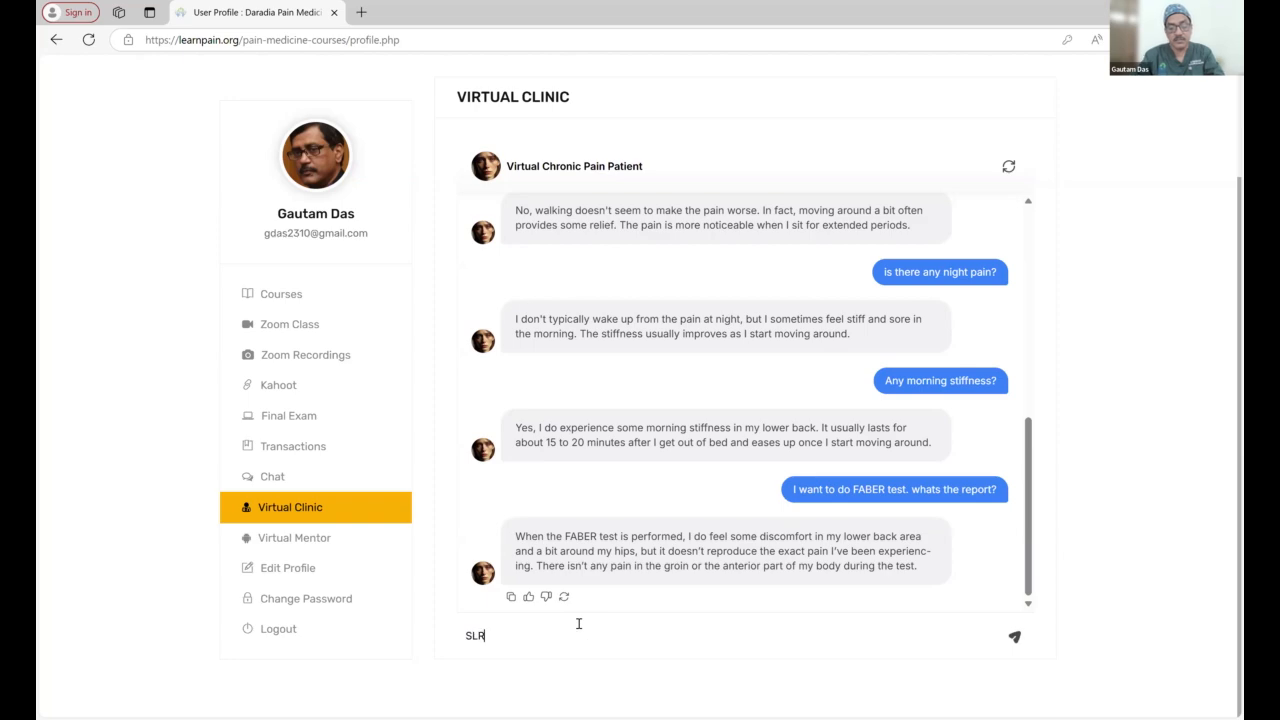
click(1013, 637)
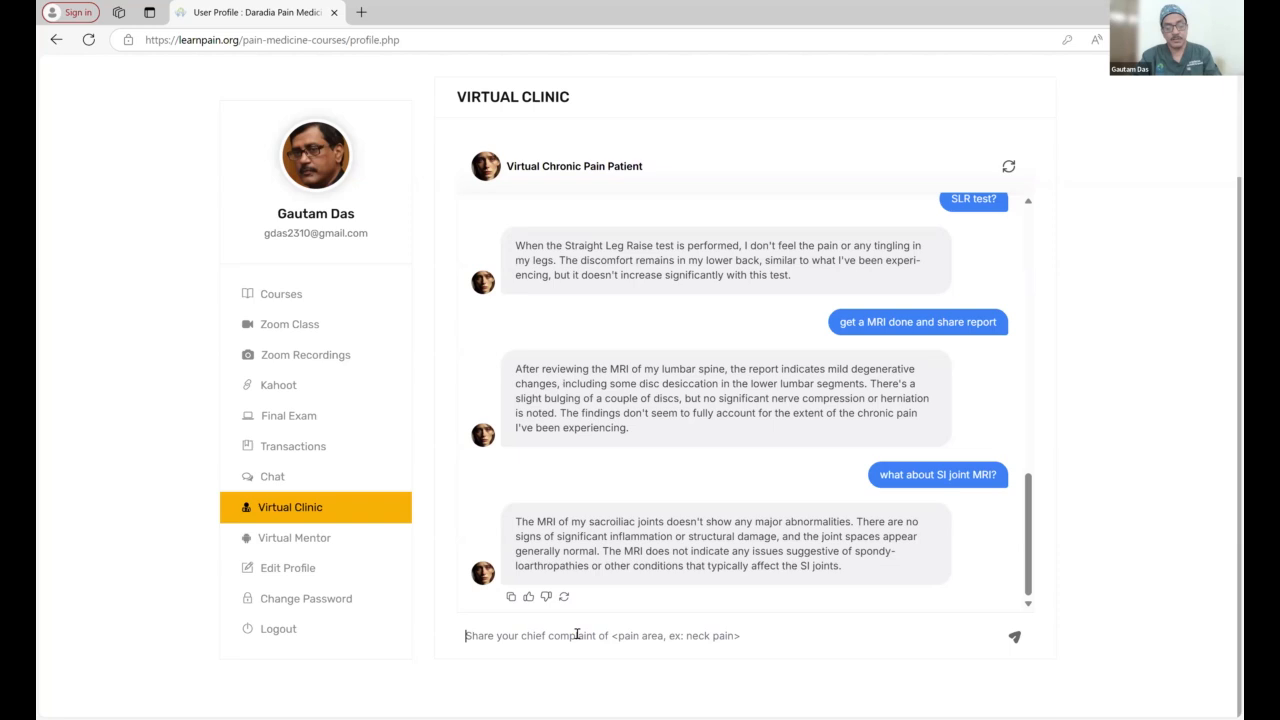
Step: Submit the case diagnosis and plan, review the 92/100 score, and open Virtual Mentor
click(1013, 636)
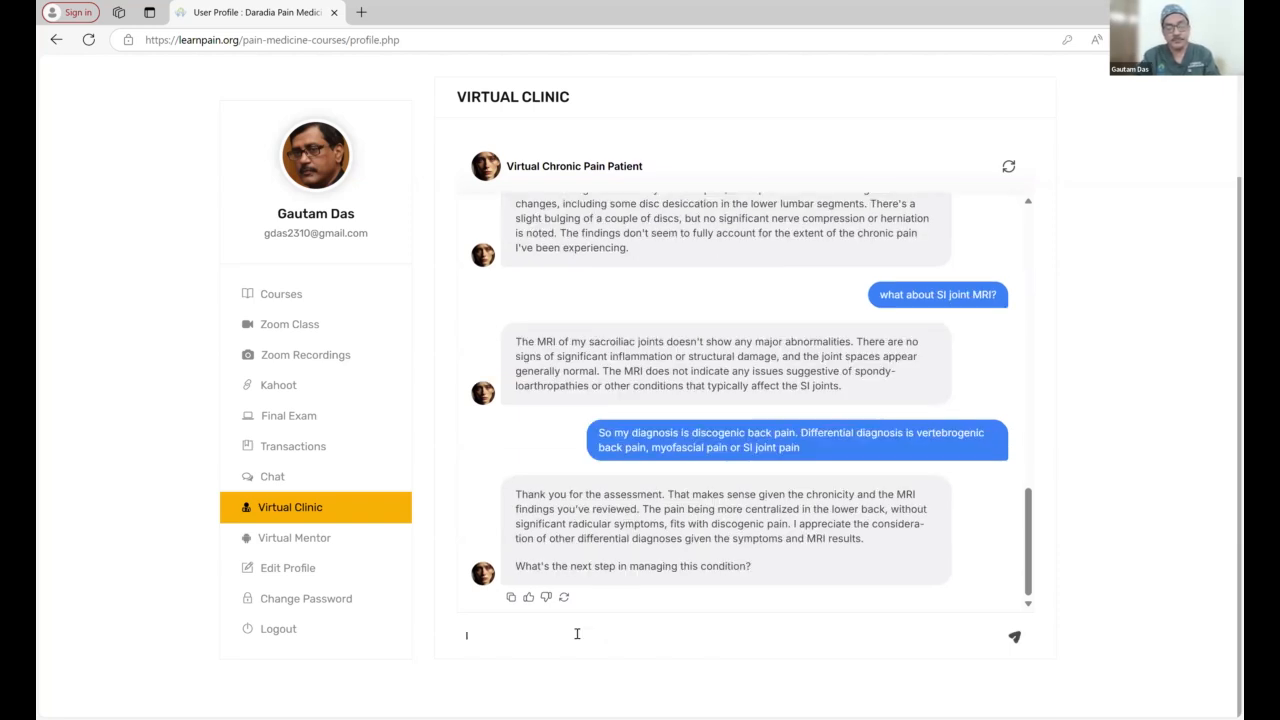
text(case)
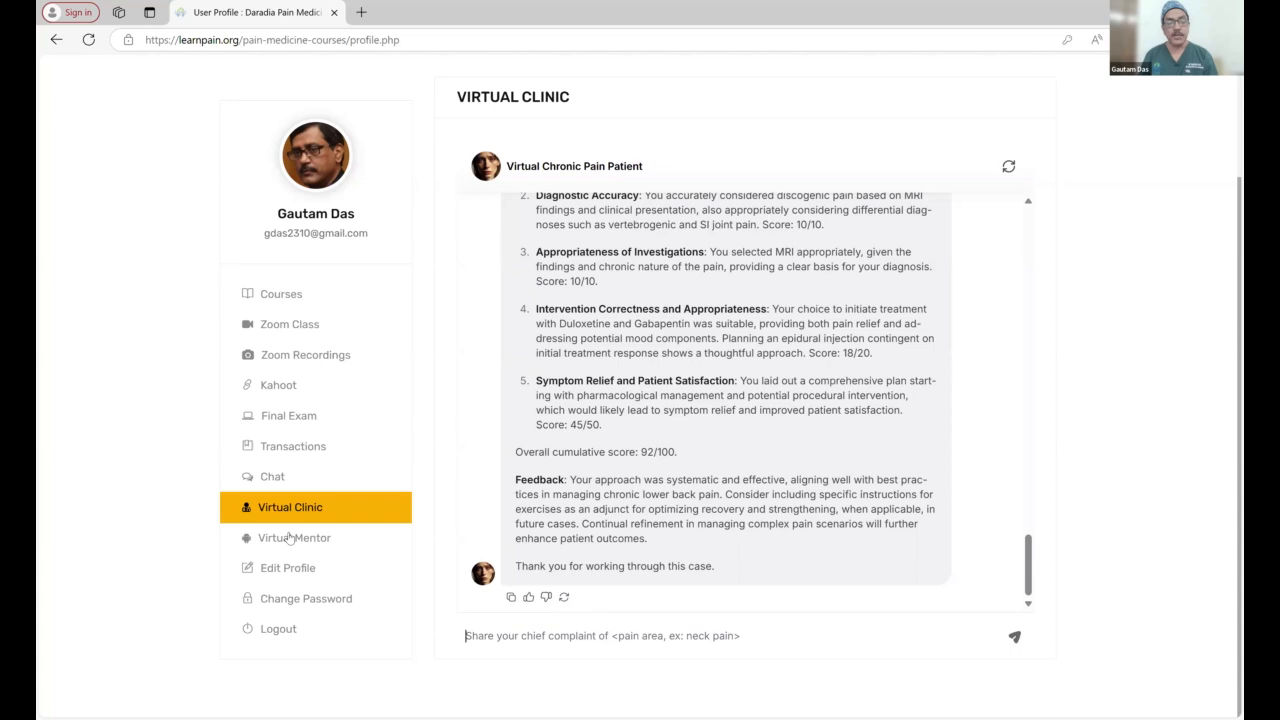
click(294, 537)
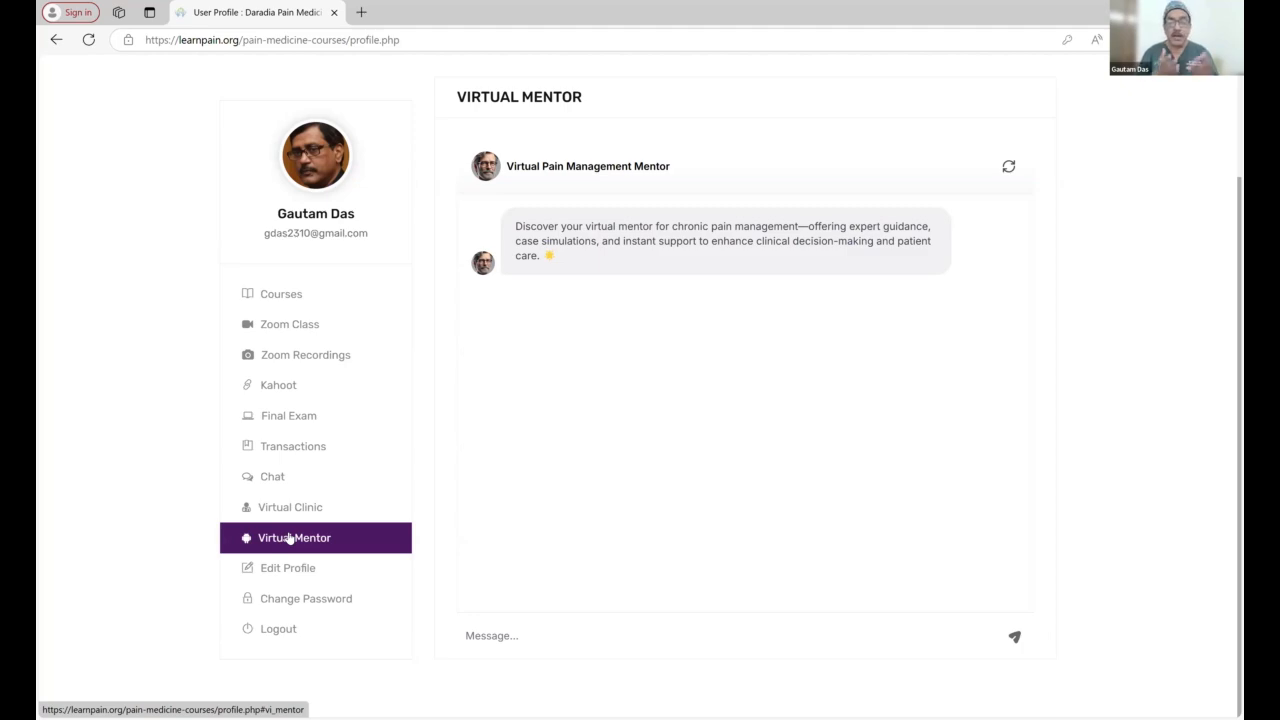
mouse_move(155, 605)
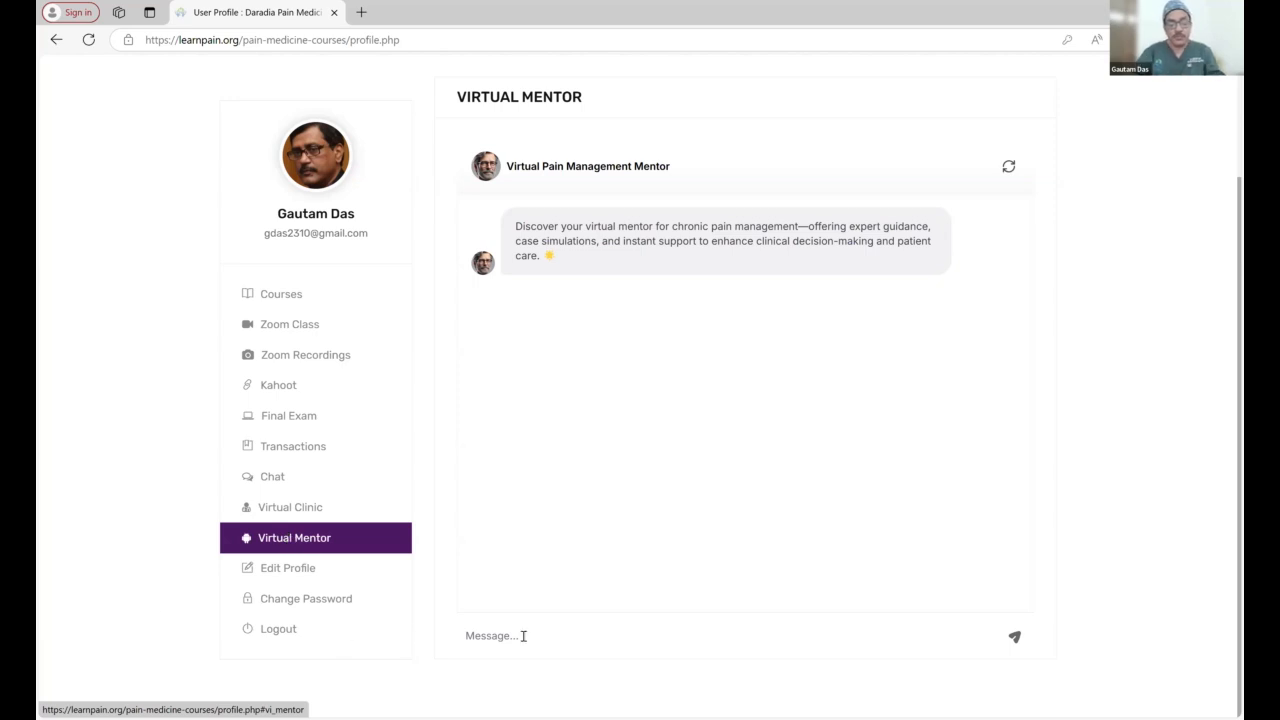
Step: Ask the Virtual Mentor to explain peripheral neuropathy
text(explain)
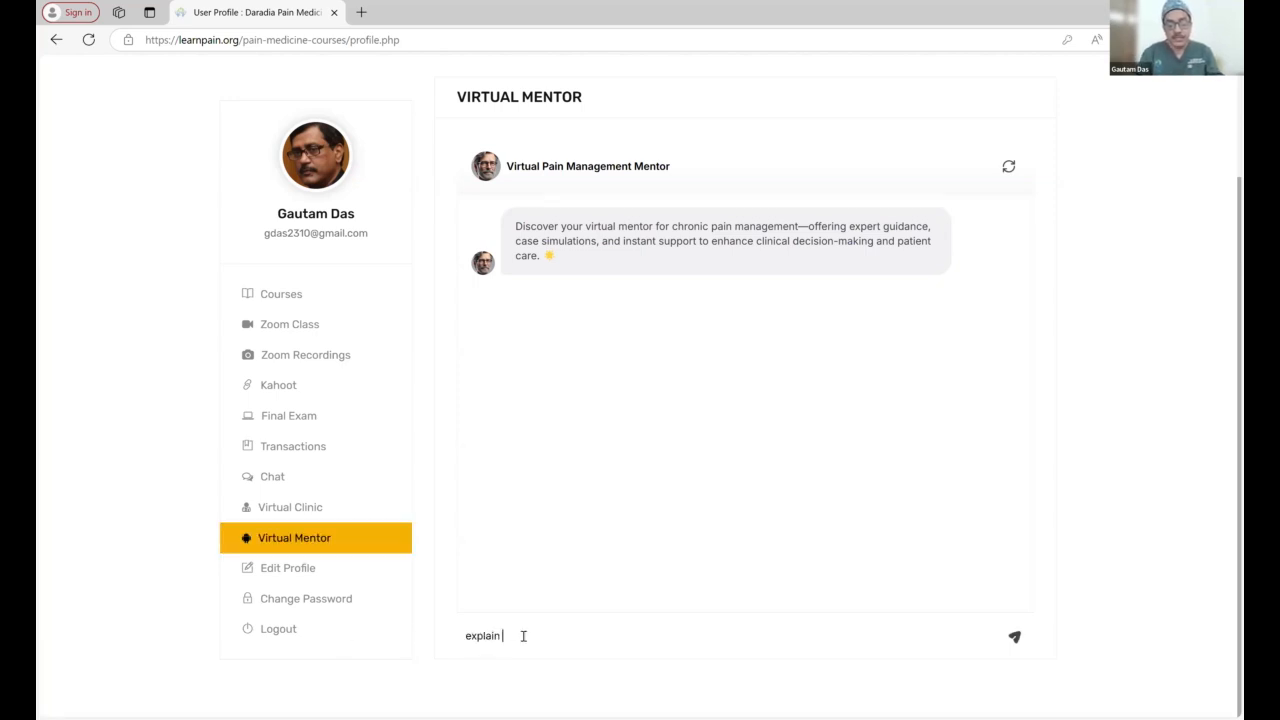
text(pef)
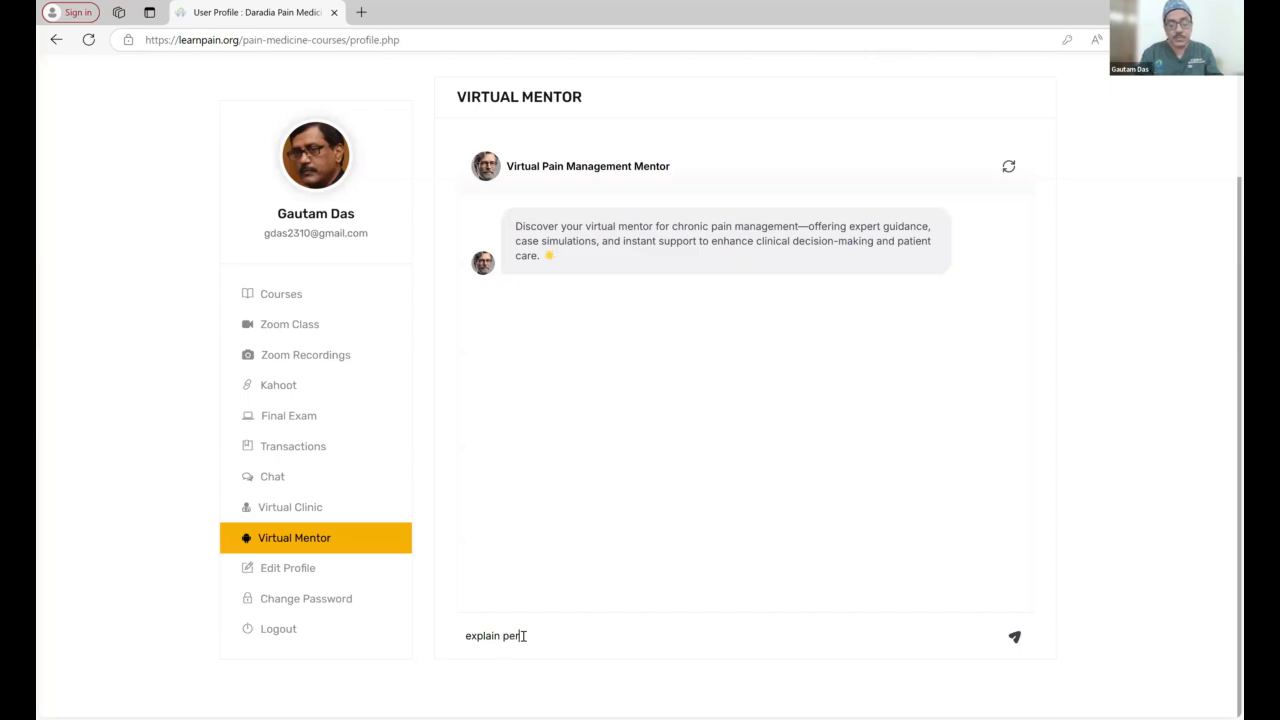
click(1013, 636)
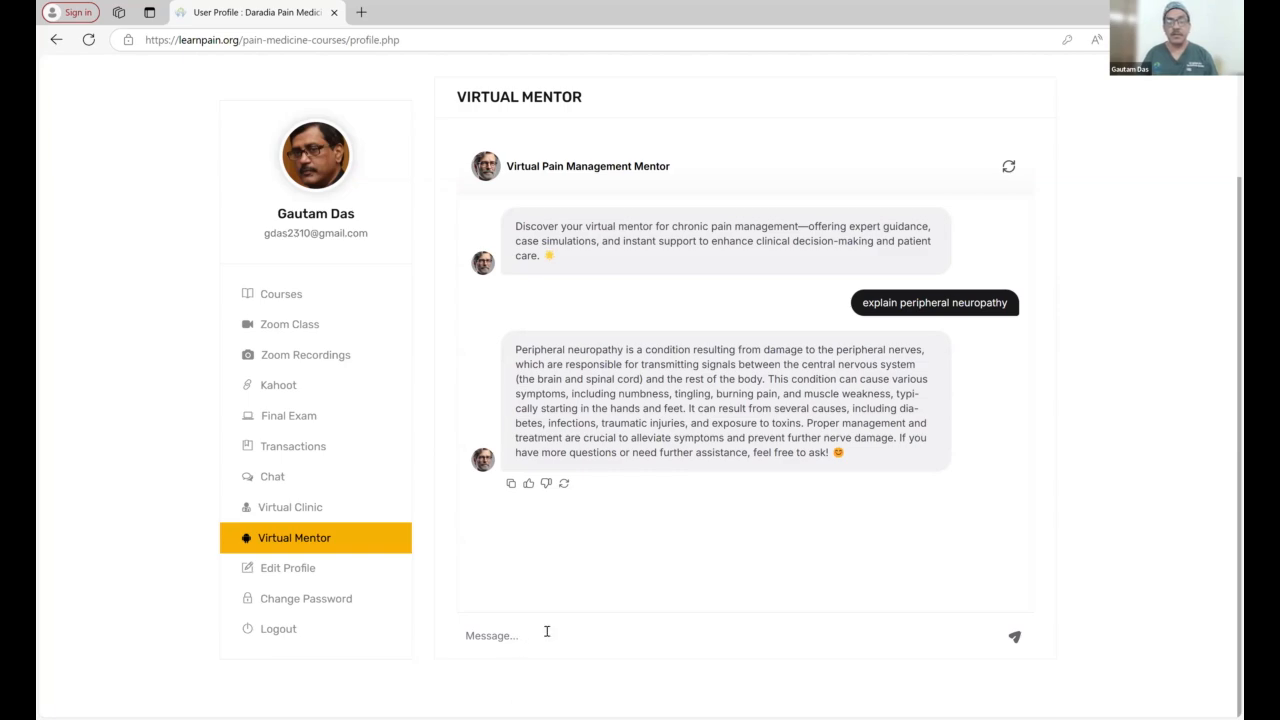
Step: Request more details, scroll the causes-to-prevention breakdown, and draft a research-idea request
text(explai)
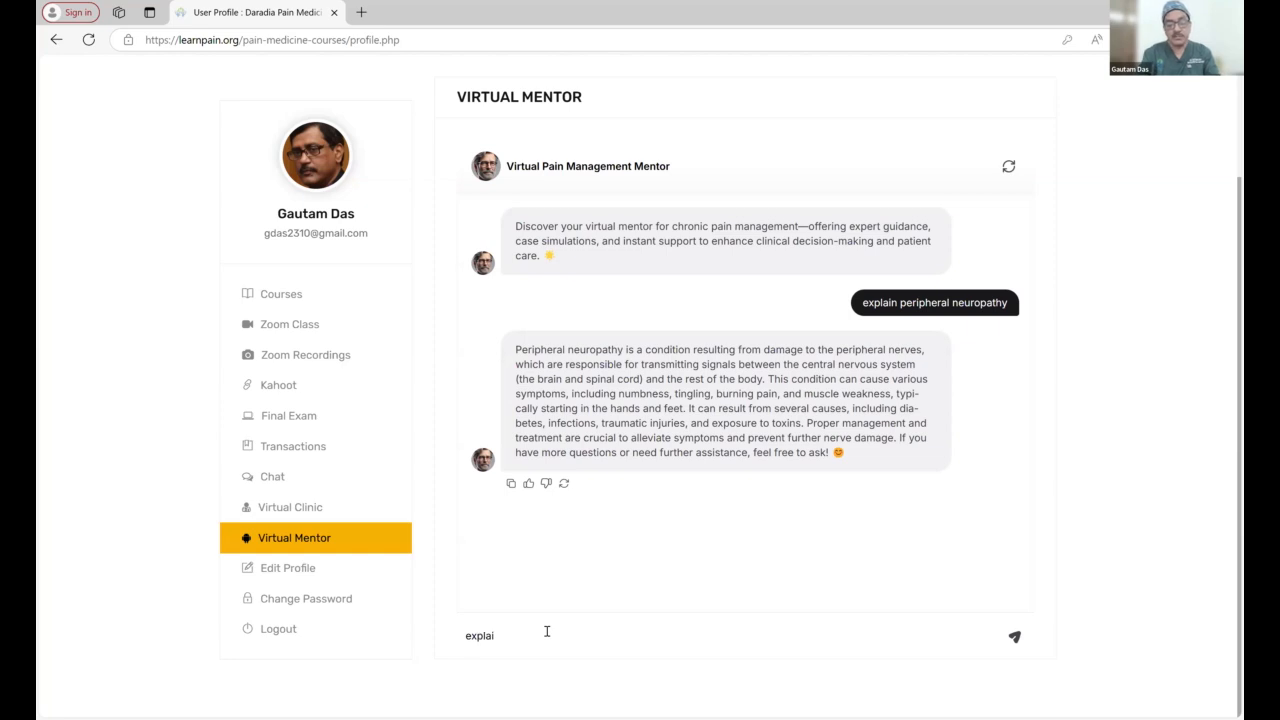
click(1013, 636)
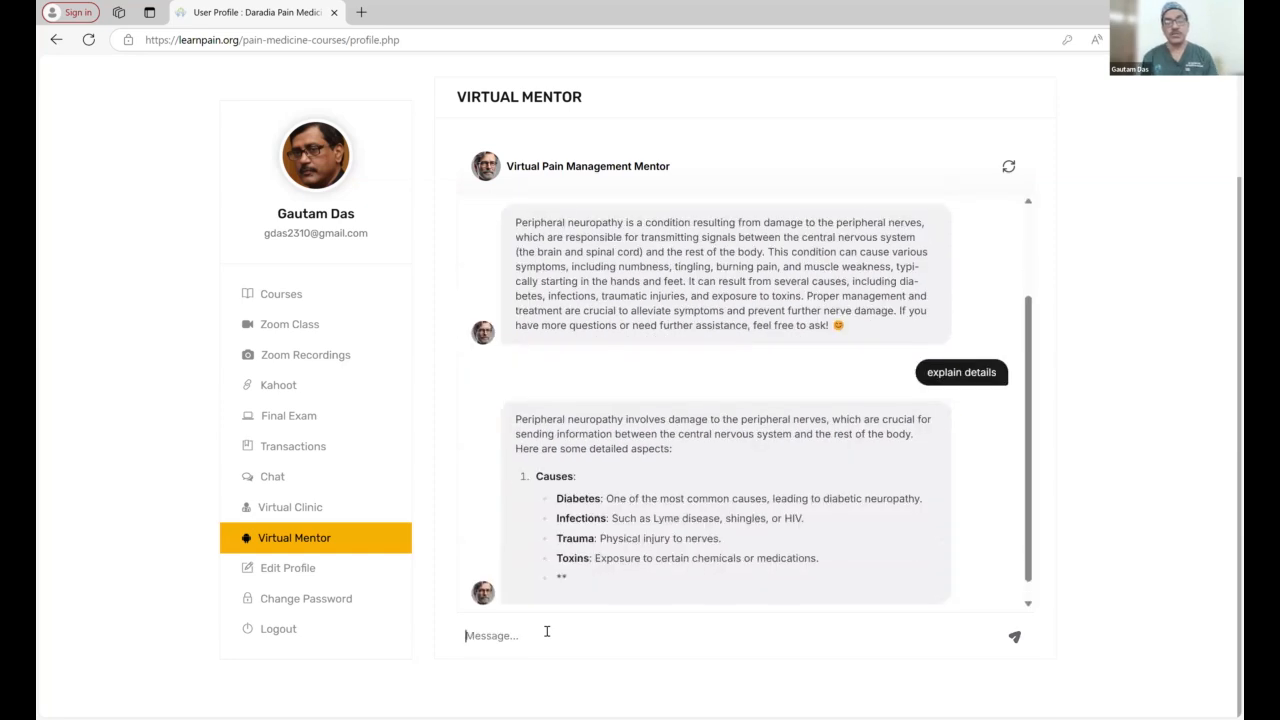
scroll(down, 3)
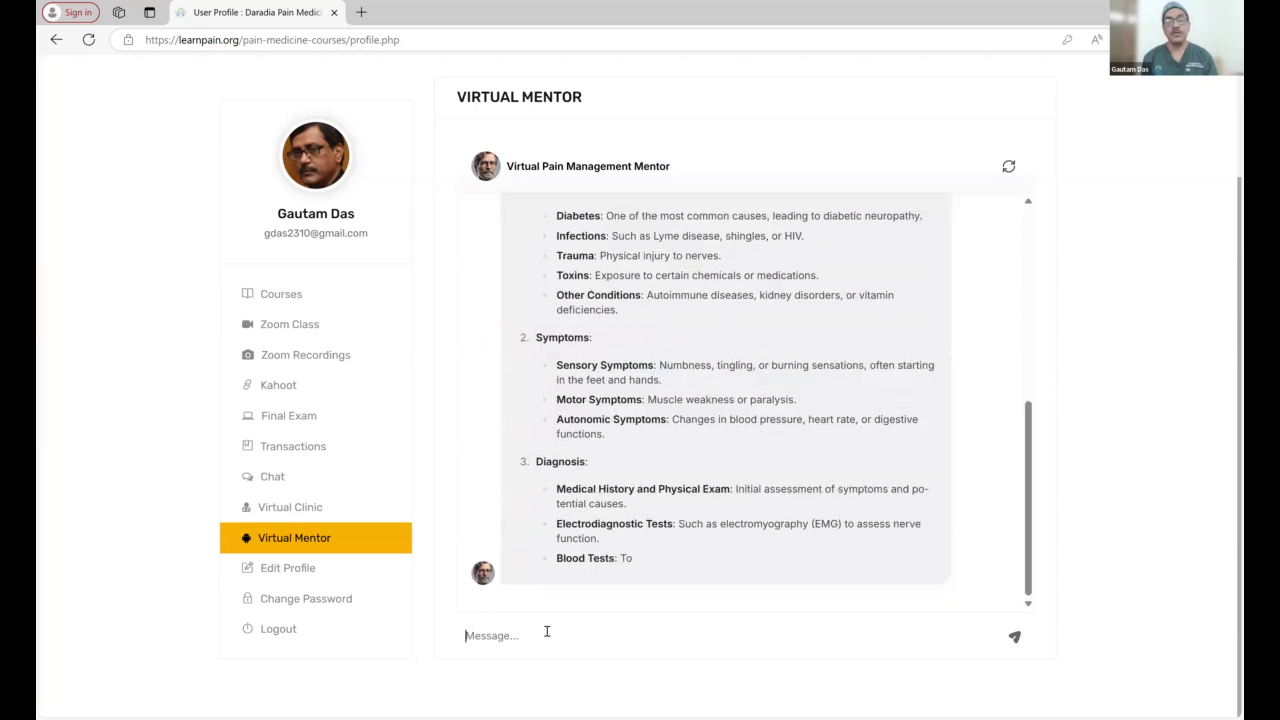
scroll(down, 3)
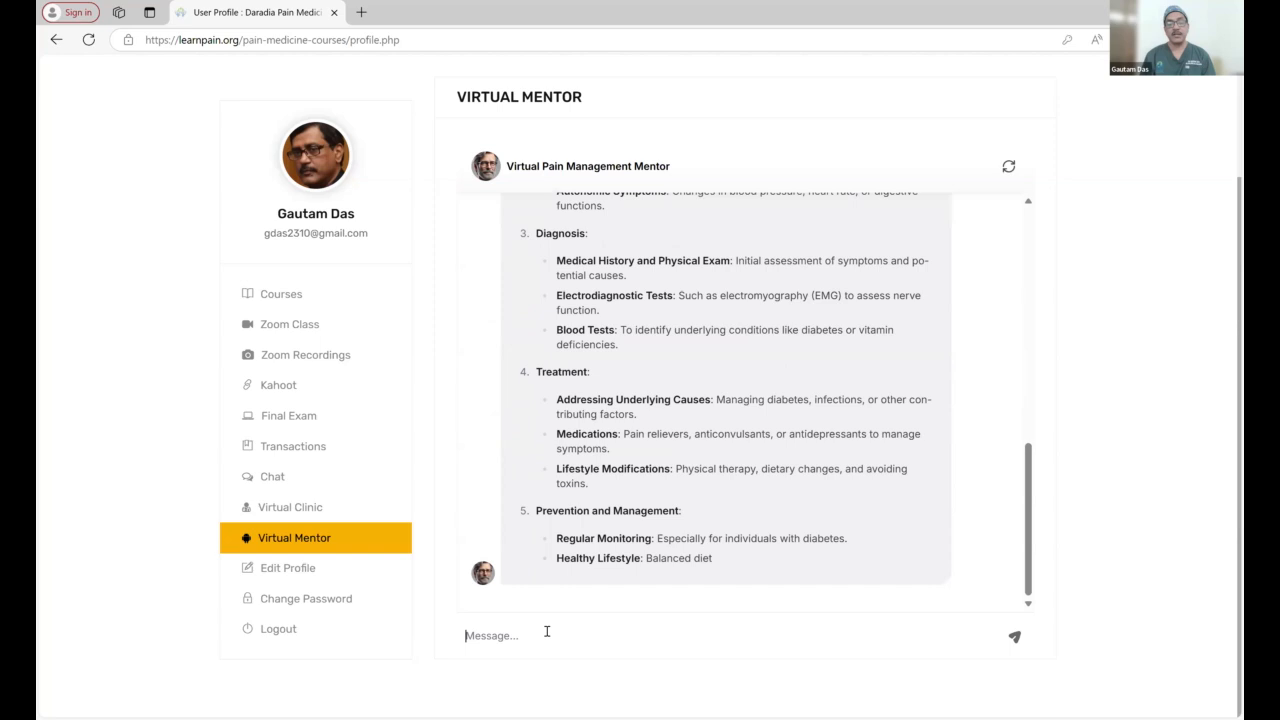
scroll(down, 3)
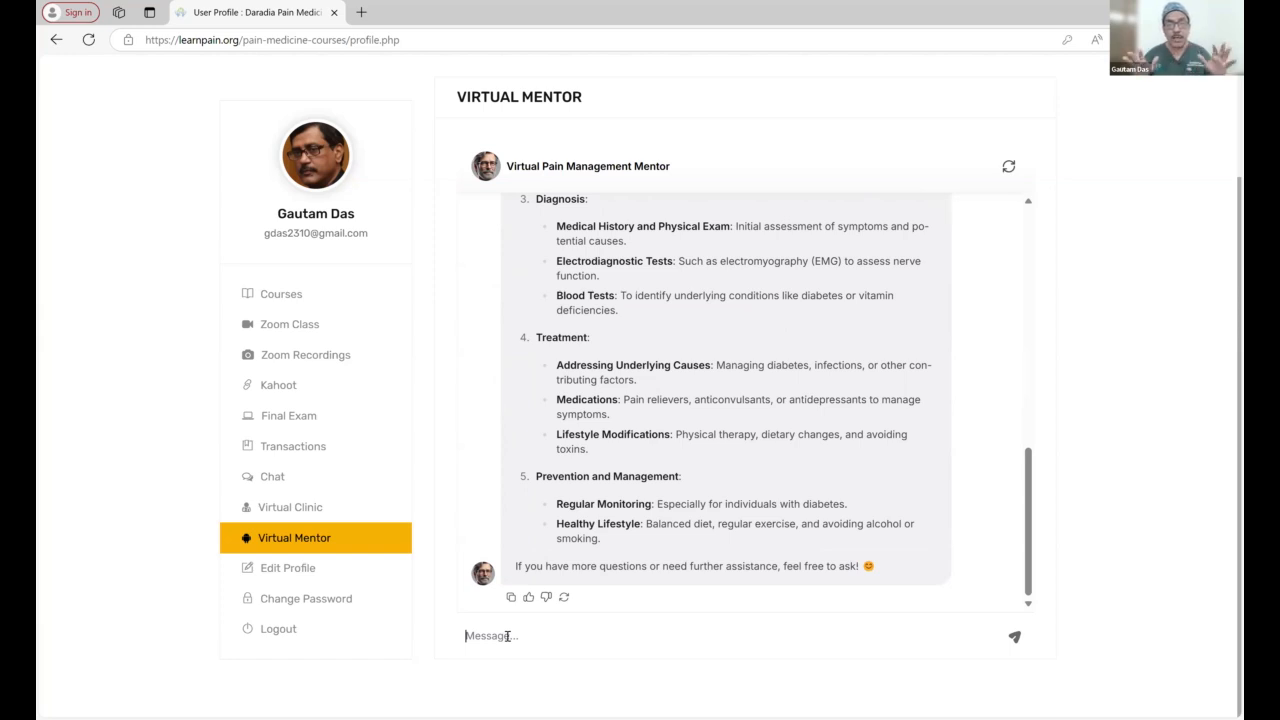
text(please suggest a new research idea)
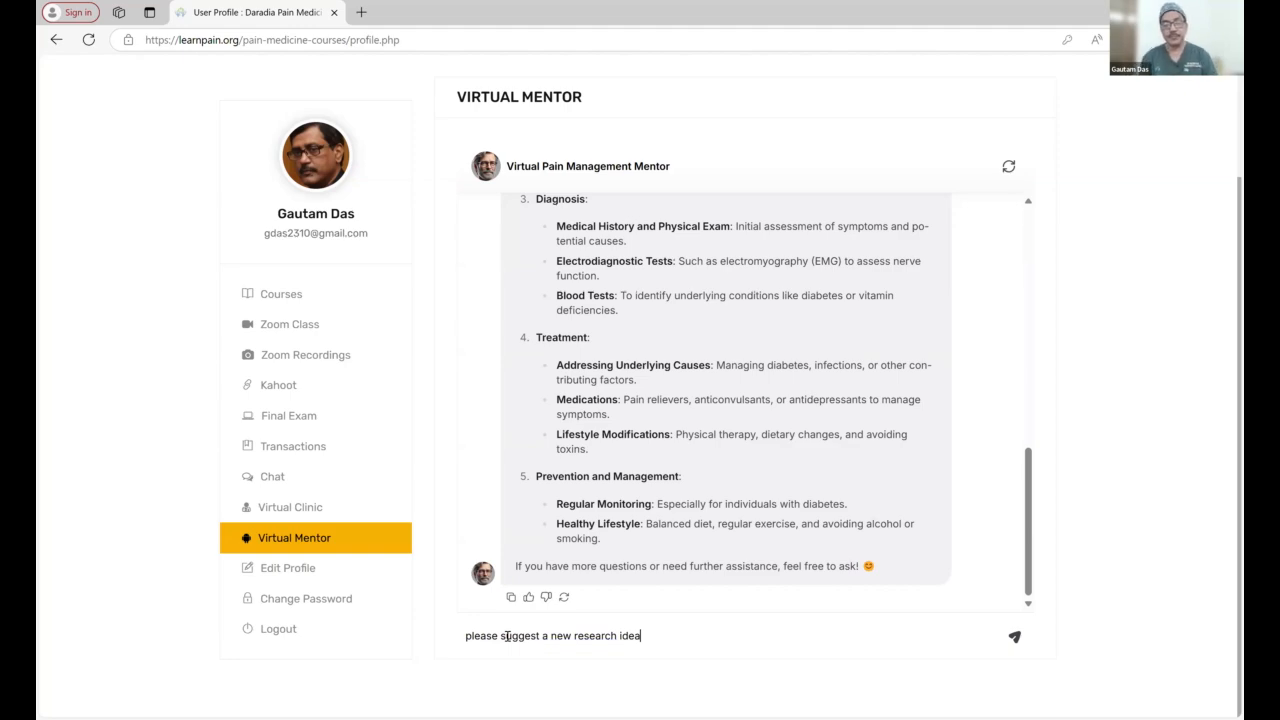
Step: Send 'please suggest a new research idea' and scroll the gut microbiota proposal
click(1013, 637)
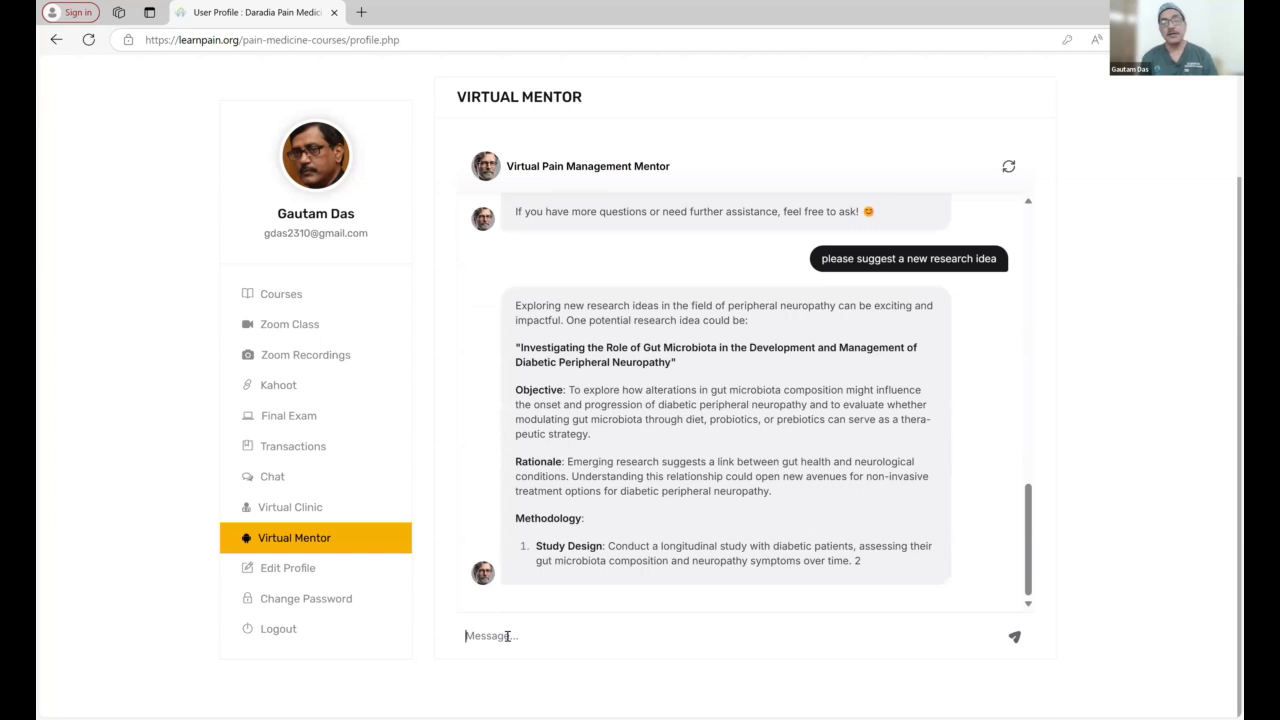
scroll(down, 3)
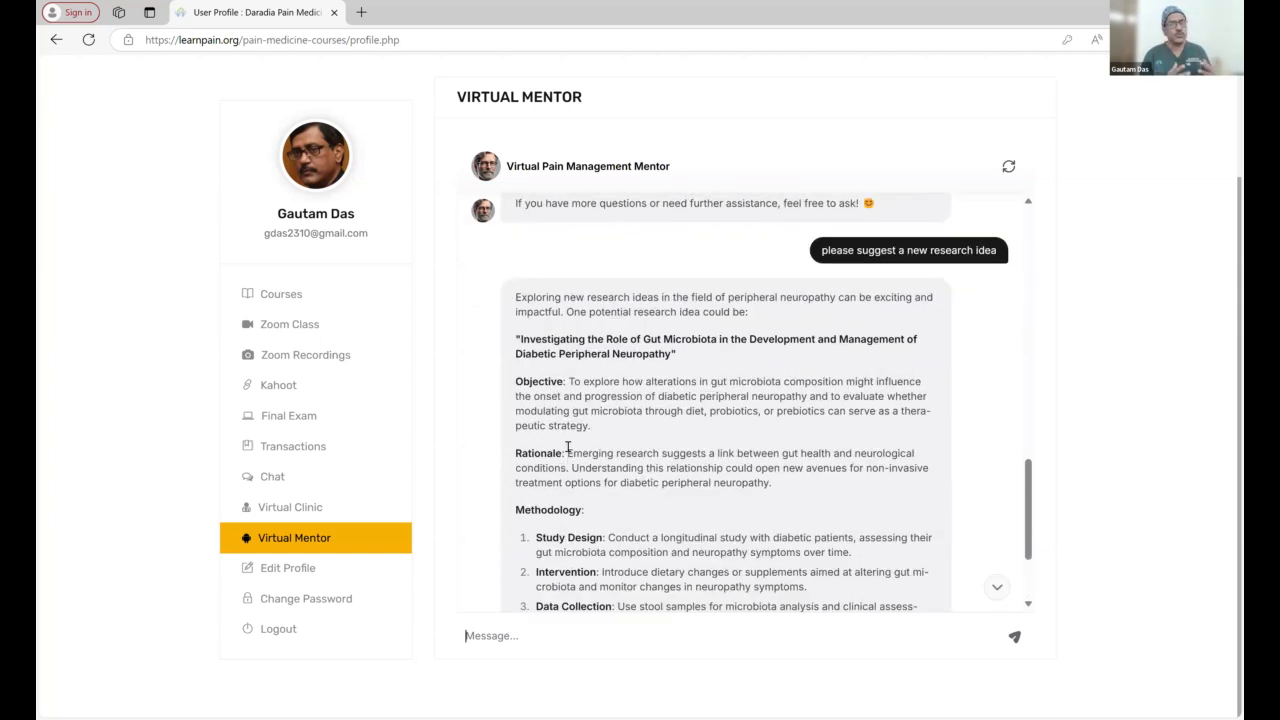